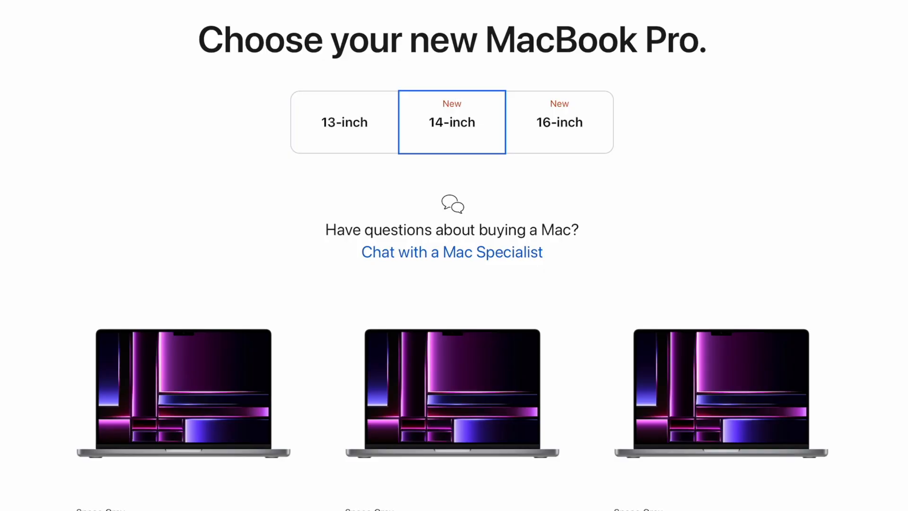
# Step: Scroll the 14-inch MacBook Pro buy page to reveal each configuration's chip, storage and price
pyautogui.scroll(-3)
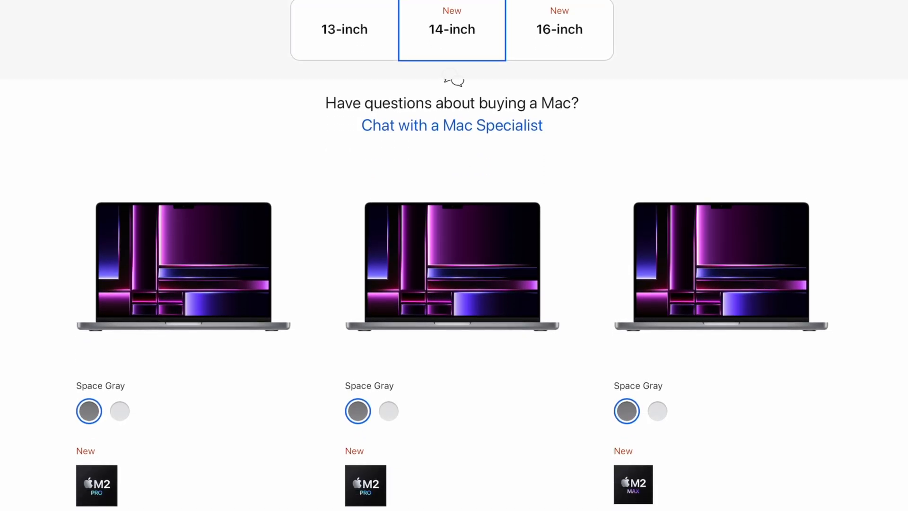
pyautogui.scroll(-3)
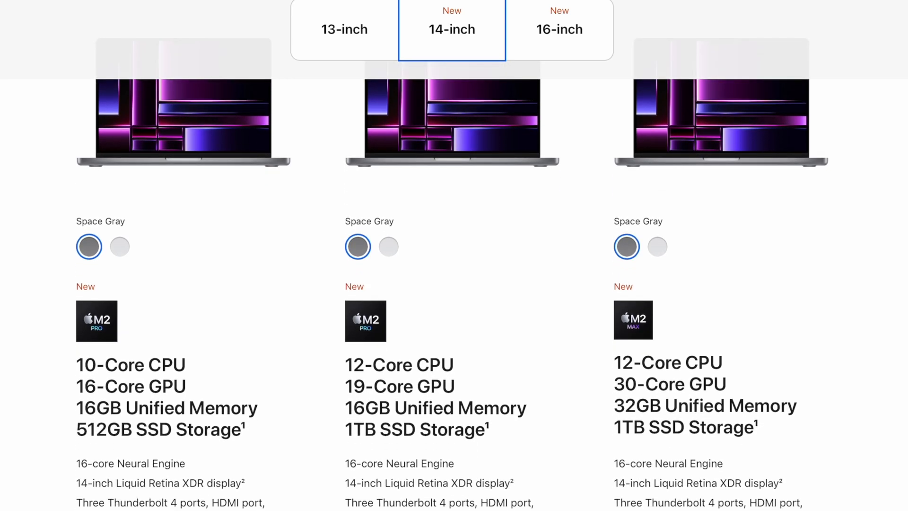
pyautogui.scroll(-3)
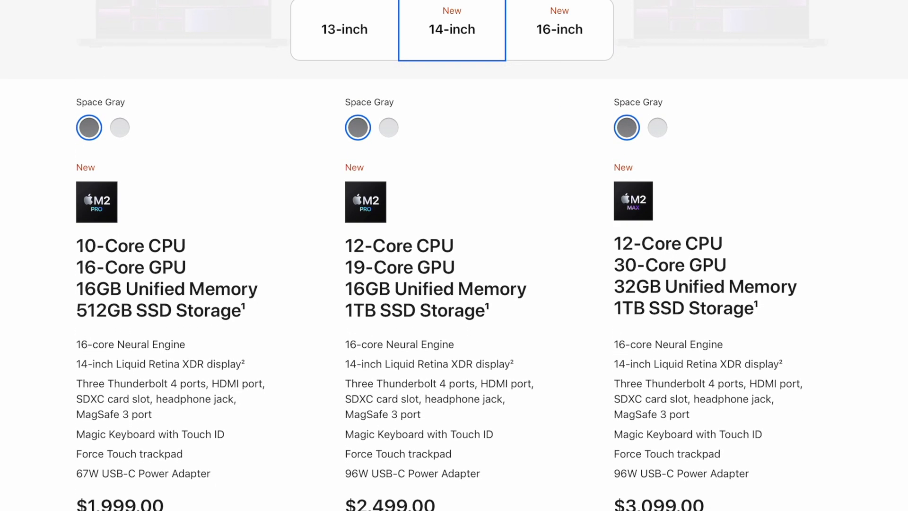
pyautogui.scroll(-3)
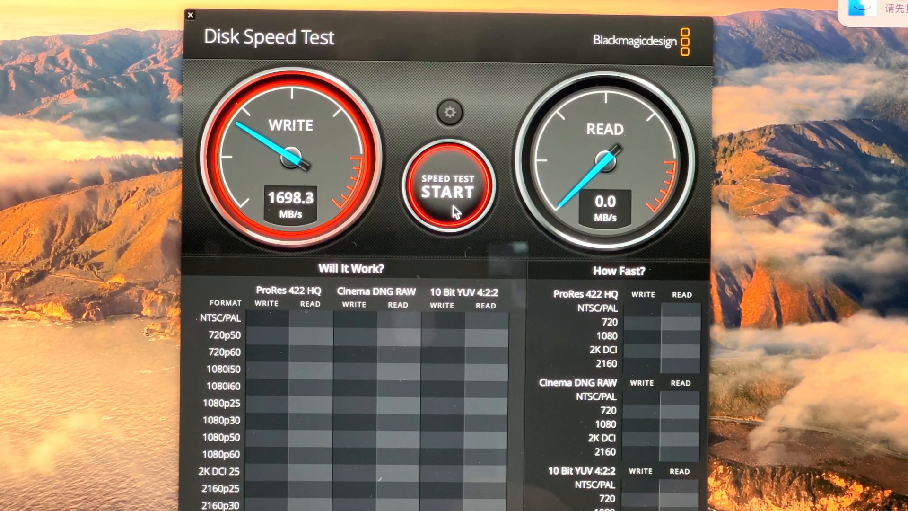
# Step: Start the Disk Speed Test benchmark to measure the drive's write and read speeds
pyautogui.click(447, 191)
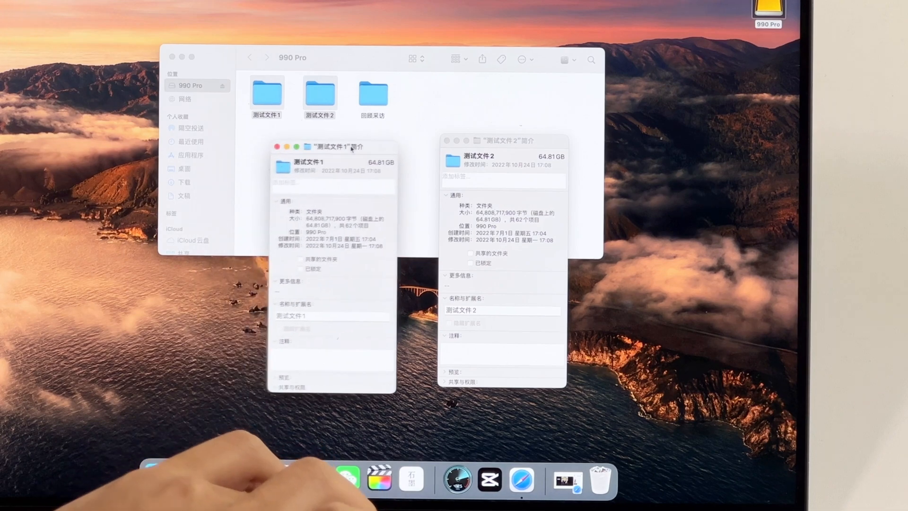
# Step: Place the two 64.81 GB test folders' Get Info windows beside each other for comparison
pyautogui.moveTo(349, 146); pyautogui.dragTo(377, 141)
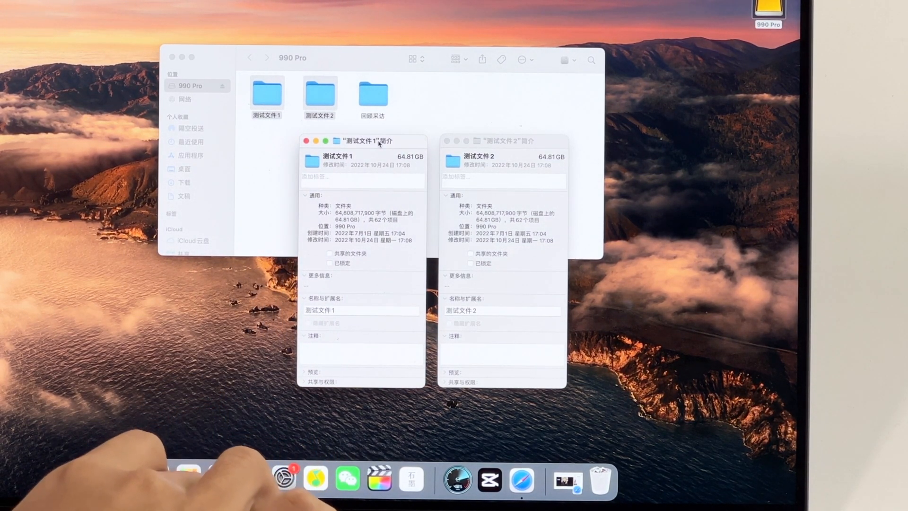
pyautogui.click(445, 140)
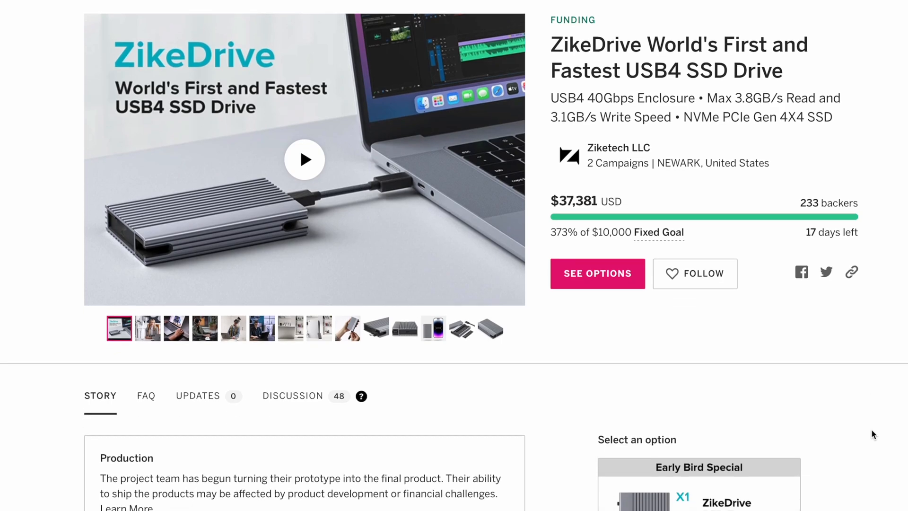
# Step: Scroll through the ZikeDrive Early Bird rewards down to the enclosure plus 2TB SSD X2 at $758
pyautogui.scroll(-3)
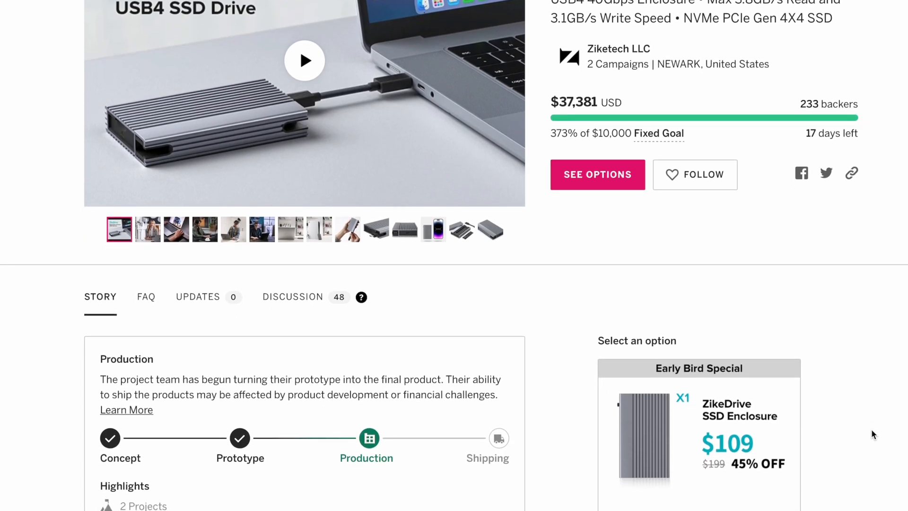
pyautogui.scroll(-3)
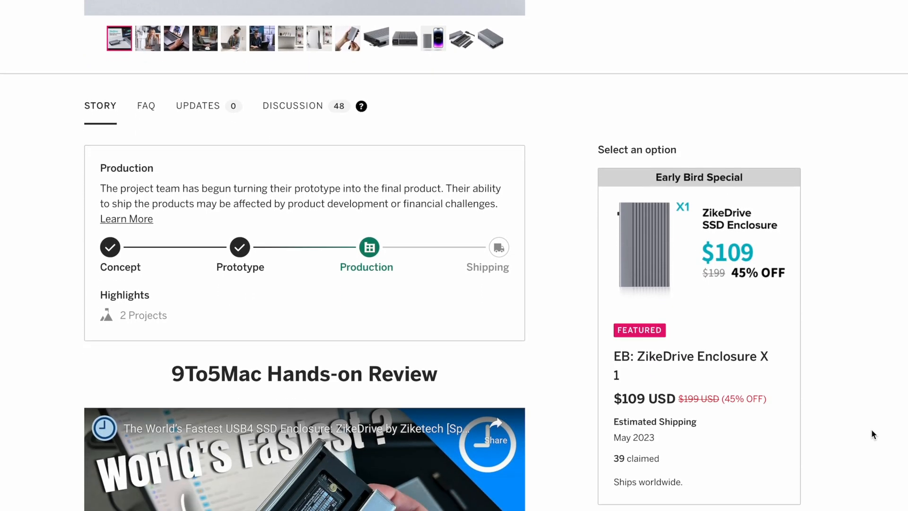
pyautogui.scroll(-3)
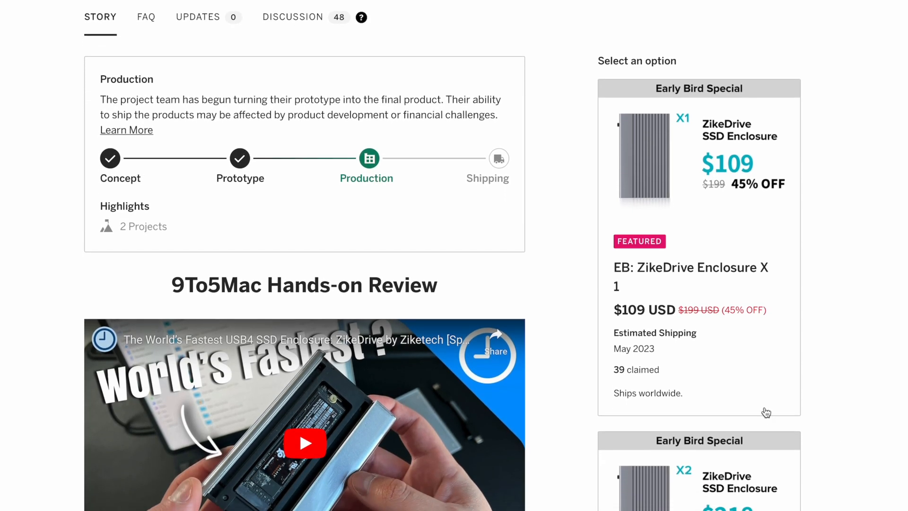
pyautogui.scroll(-3)
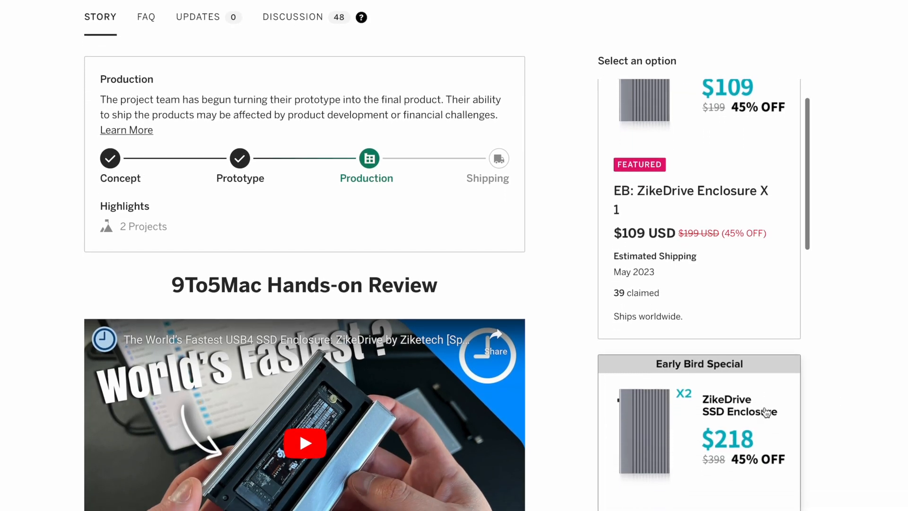
pyautogui.scroll(-3)
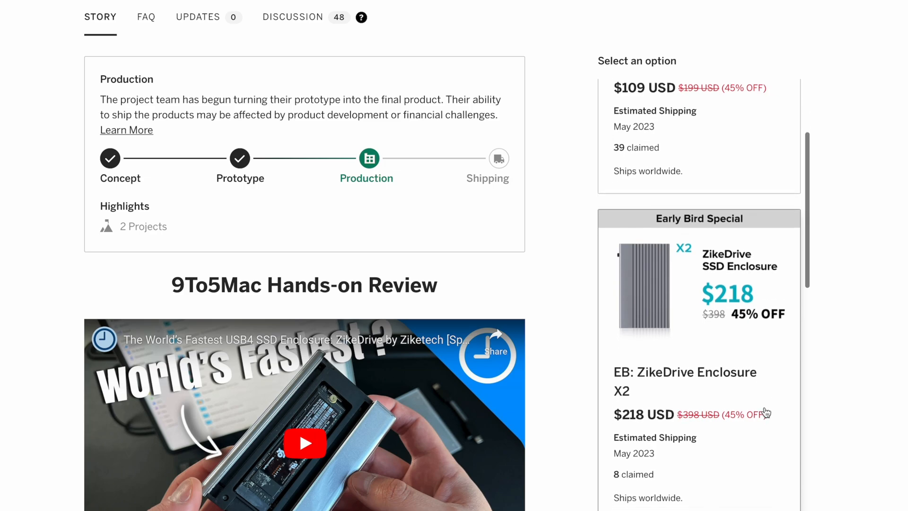
pyautogui.scroll(-3)
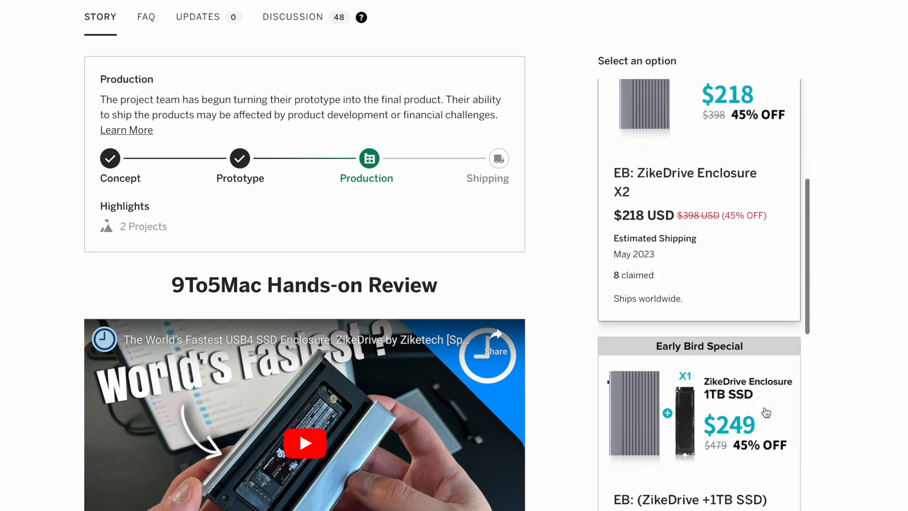
pyautogui.scroll(-3)
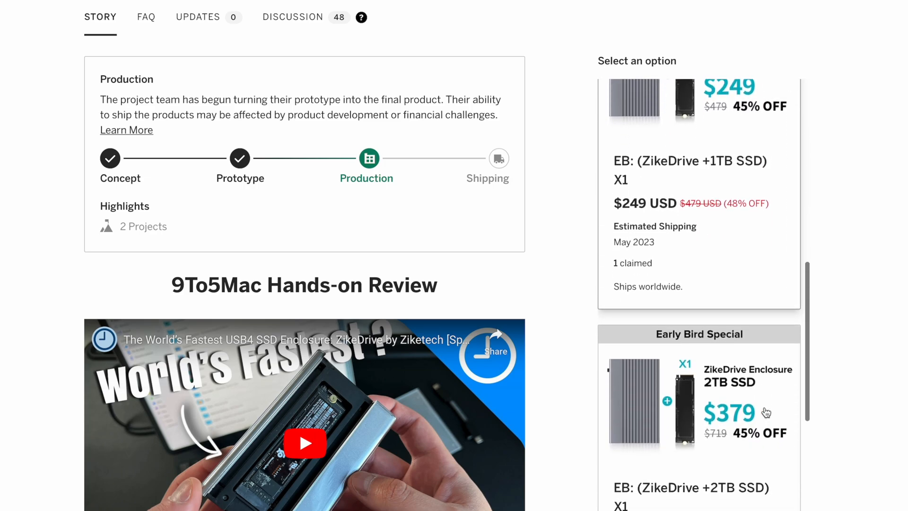
pyautogui.scroll(-3)
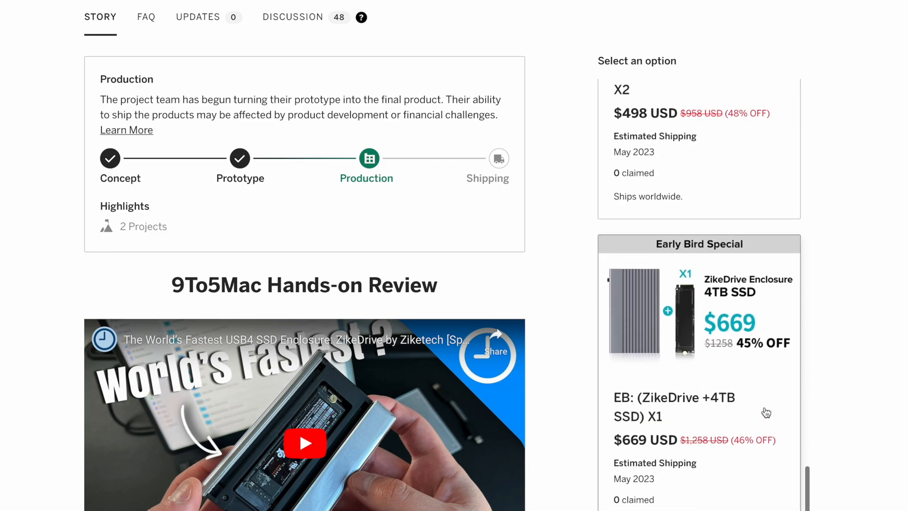
pyautogui.scroll(-3)
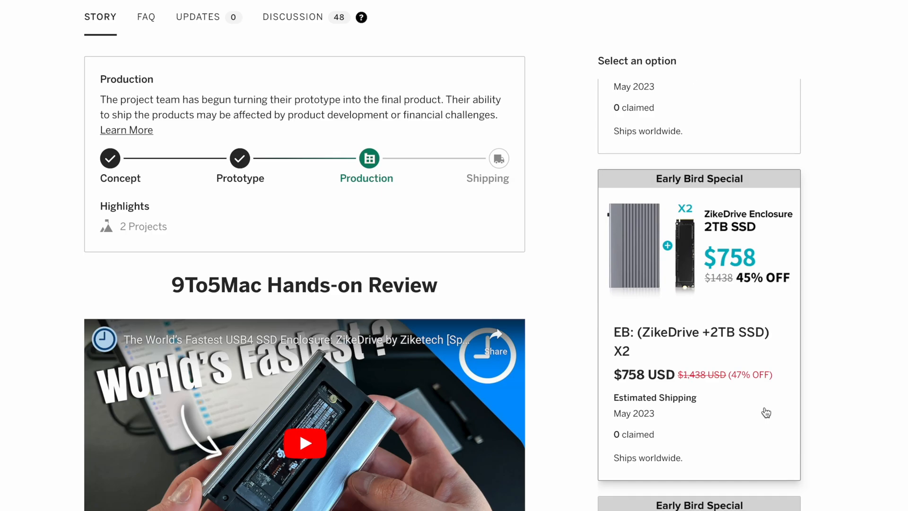
pyautogui.scroll(-3)
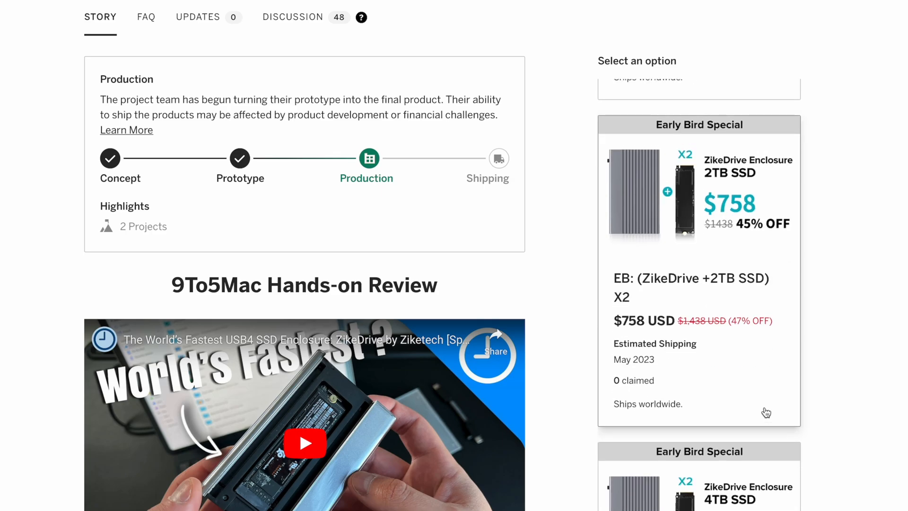